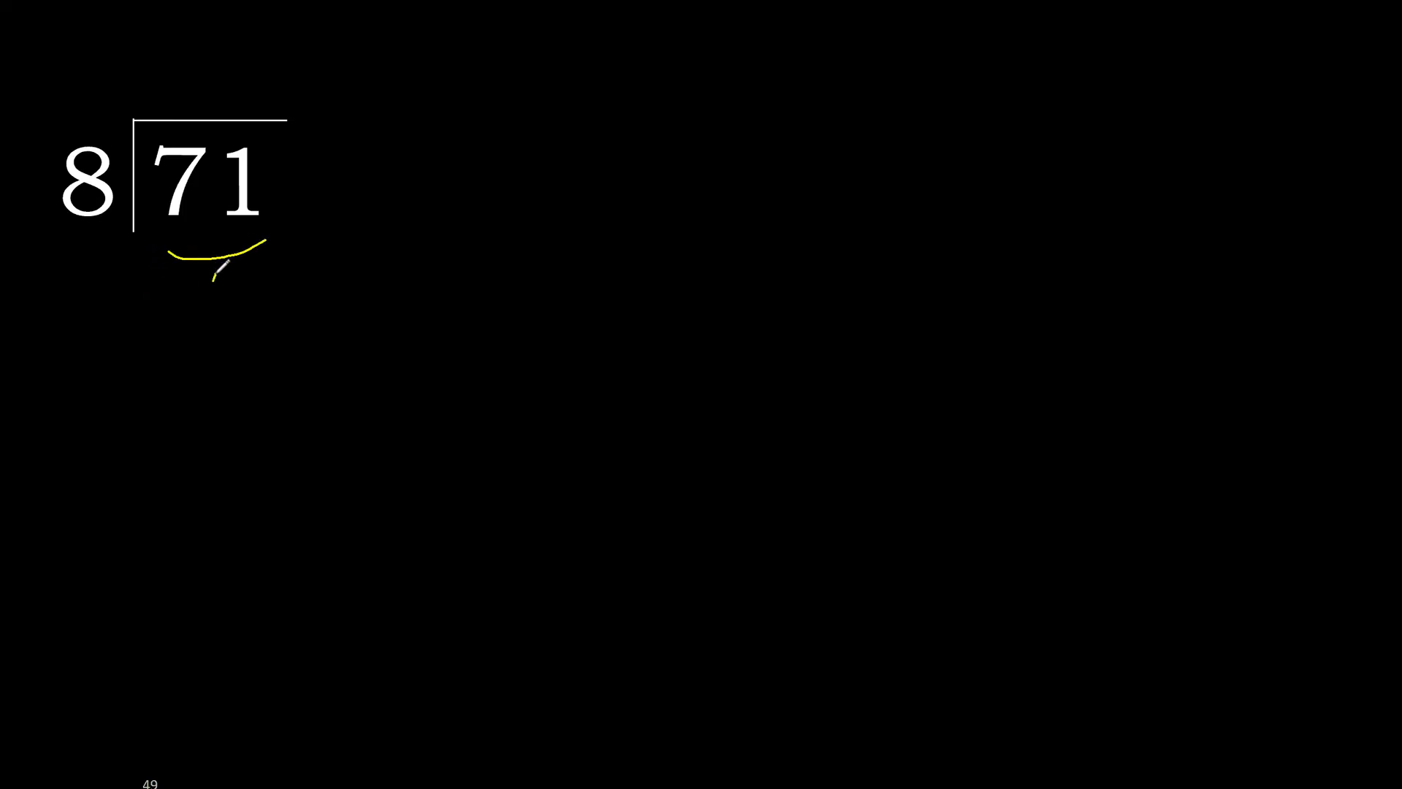
Step: Write quotient digit 8 above the bar and the product 64 below 71
drag(214, 277, 126, 224)
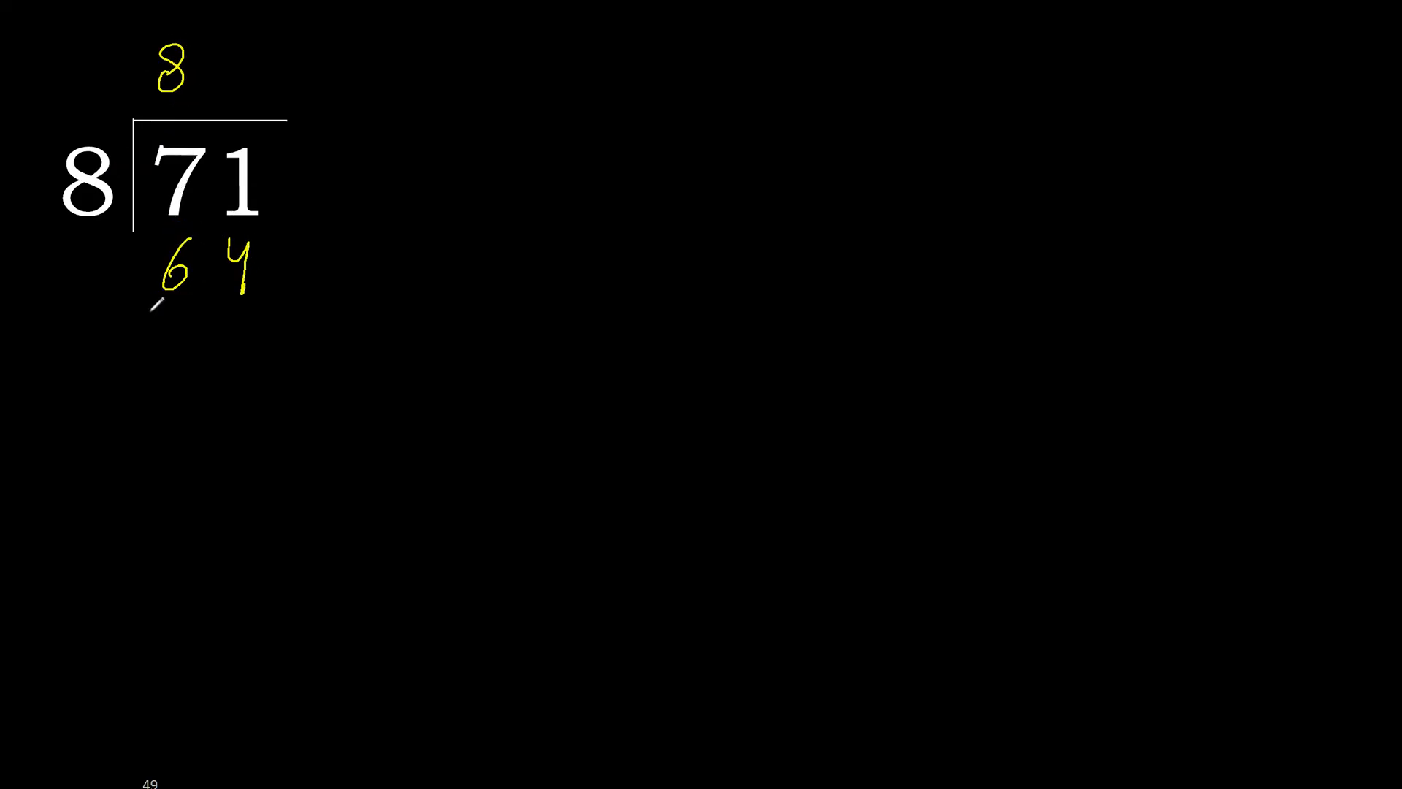
Step: Draw the subtraction line under 64 and write the remainder beneath it
drag(152, 308, 260, 312)
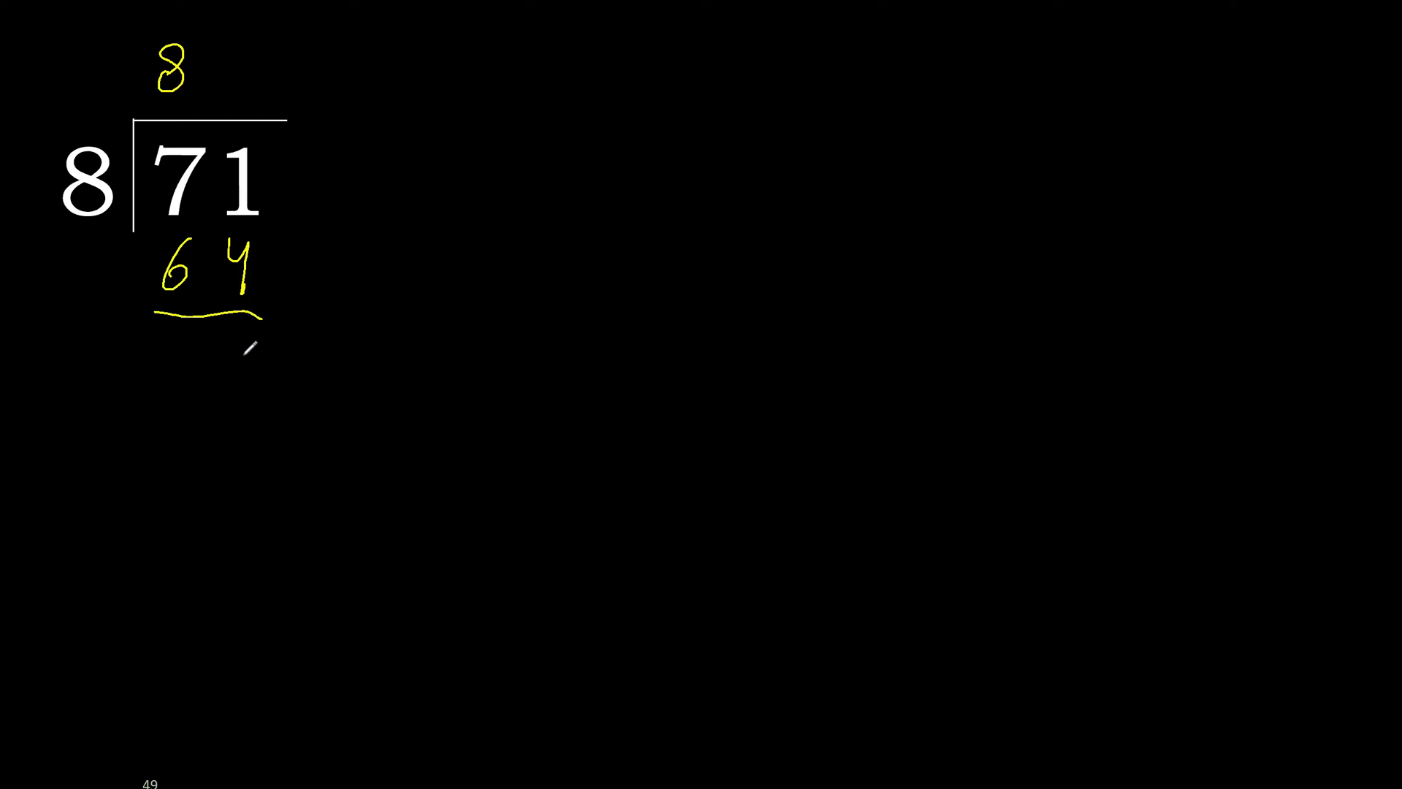
drag(232, 322, 260, 367)
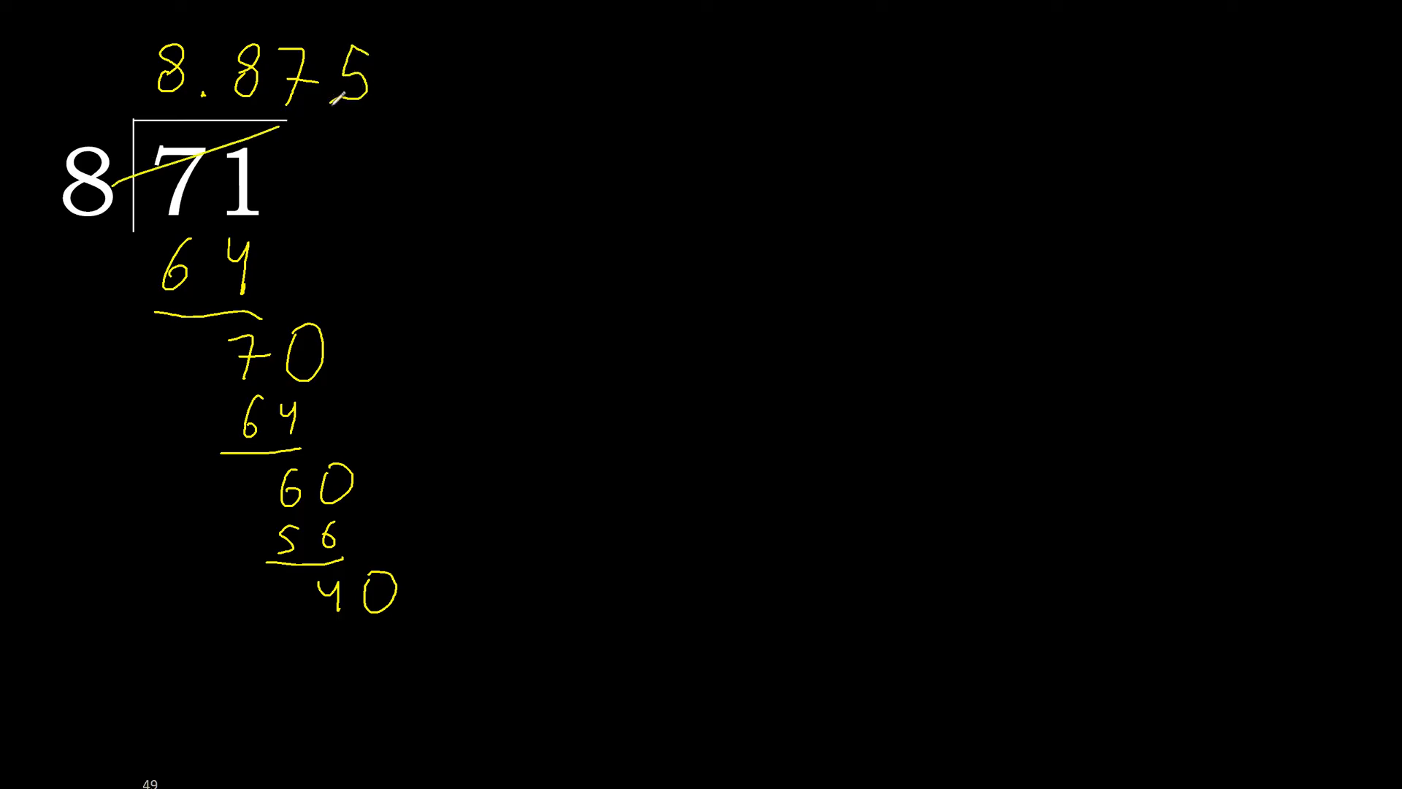
Step: Begin writing the next product 40 under the remainder 40
click(341, 644)
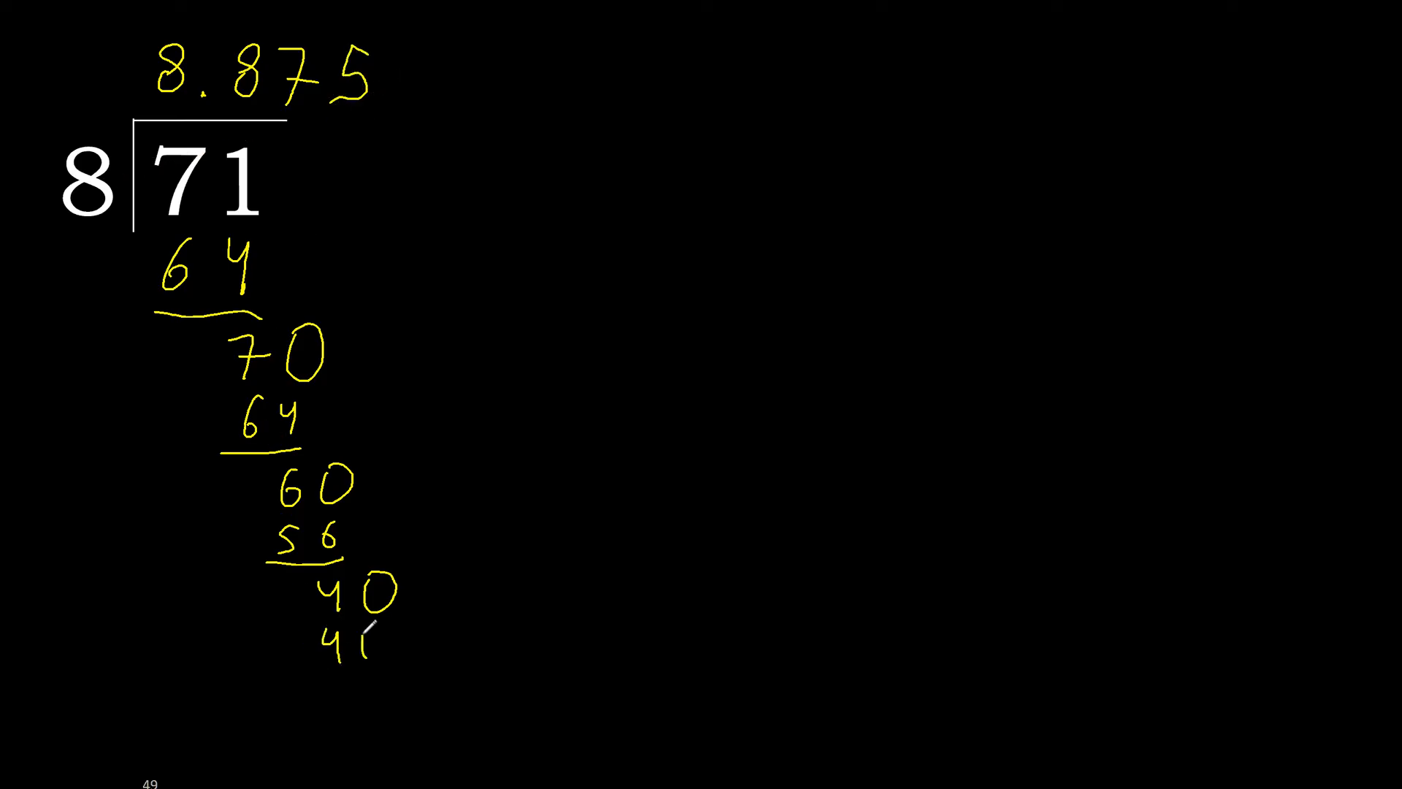